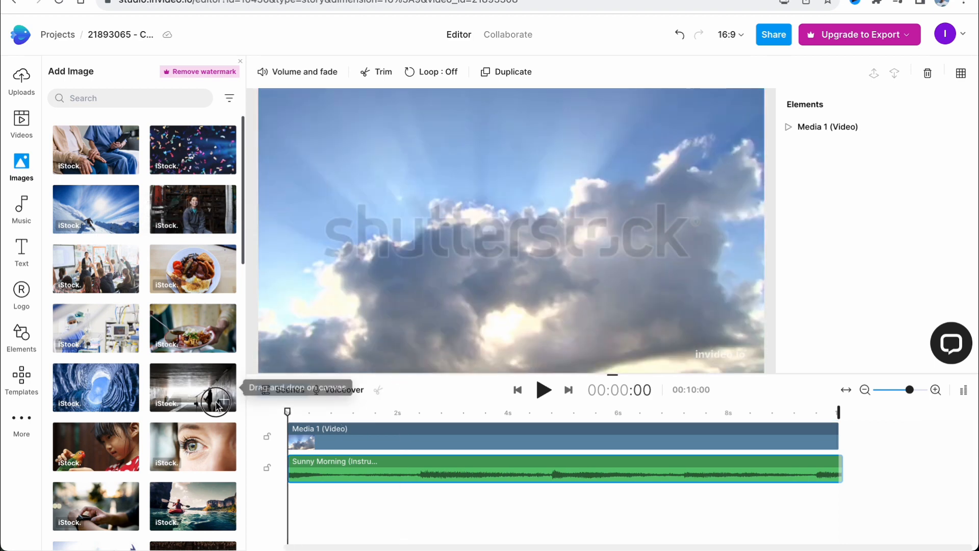
Select the sky video clip on the canvas to reveal its editing toolbar
left_click(544, 390)
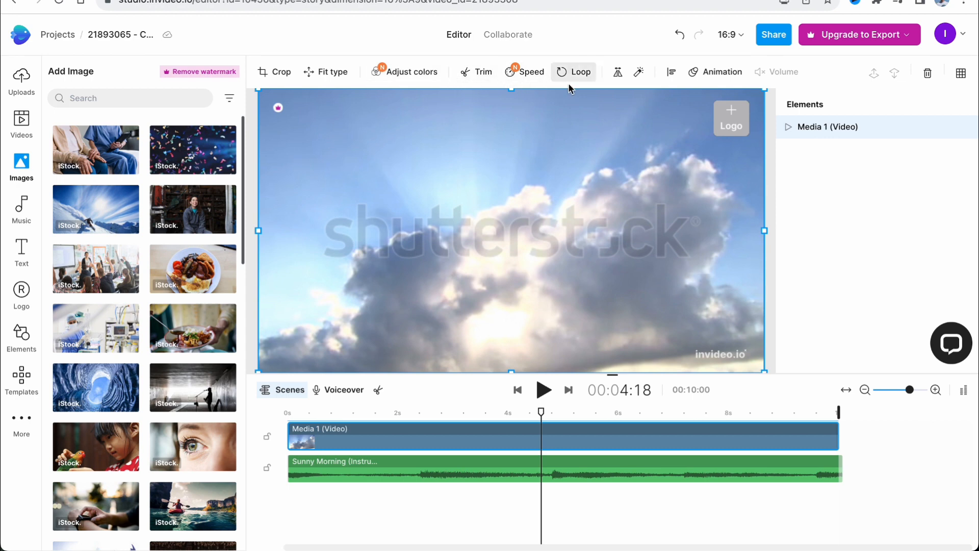
mouse_move(596, 85)
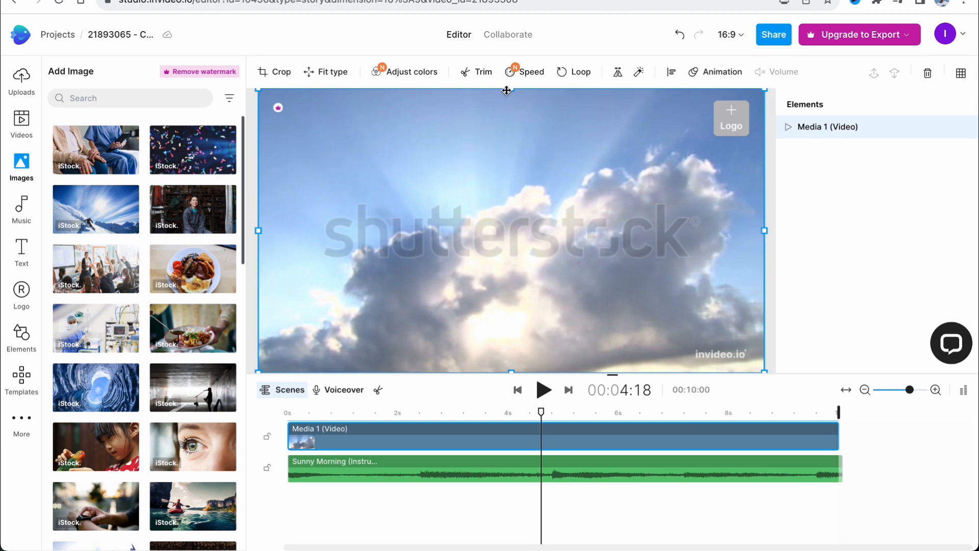
mouse_move(764, 370)
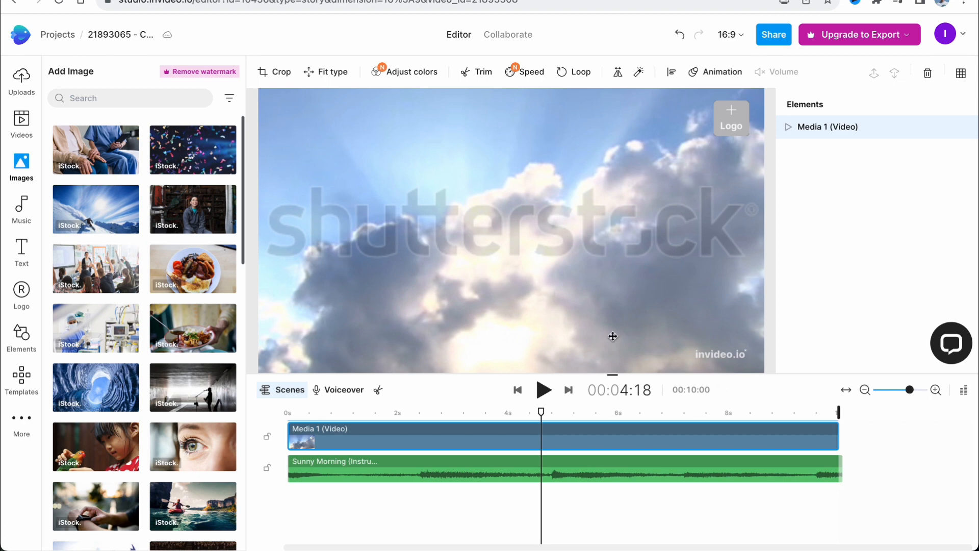
mouse_move(428, 194)
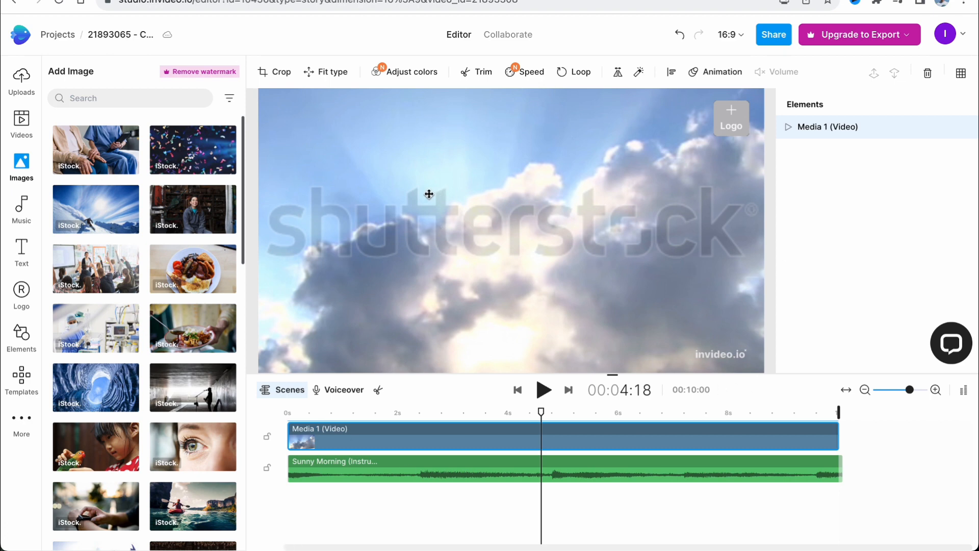
Set the sky clip's fit type to Stretch to screen after trying Crop to screen
left_click(325, 72)
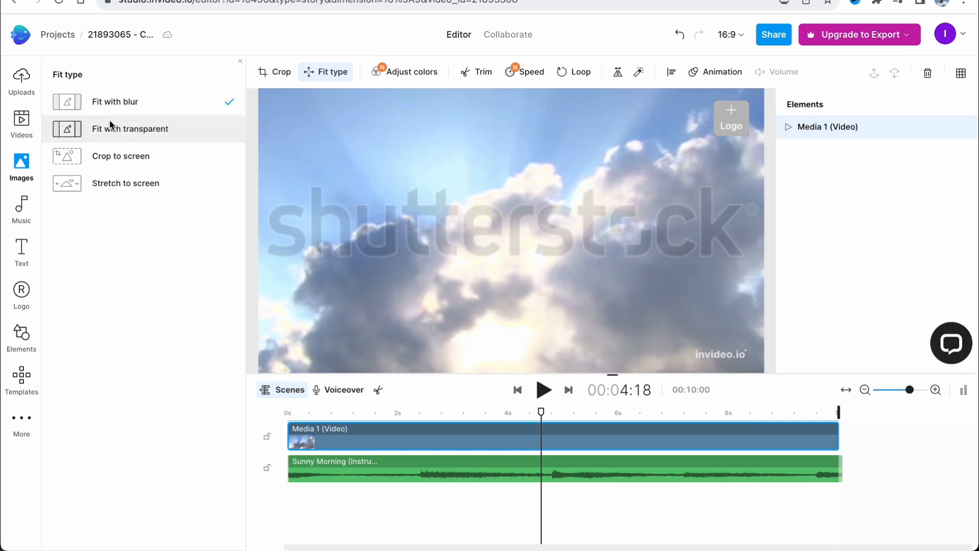
left_click(121, 156)
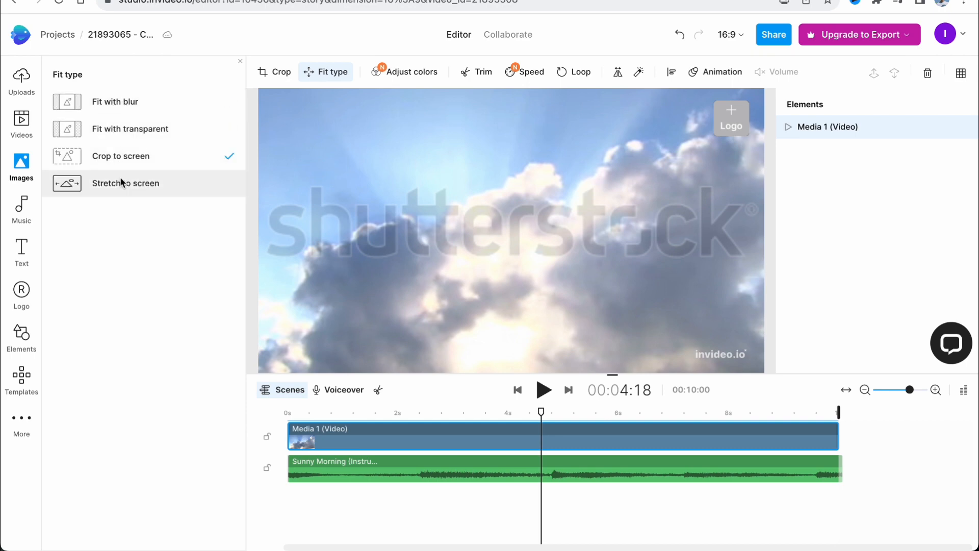
left_click(125, 184)
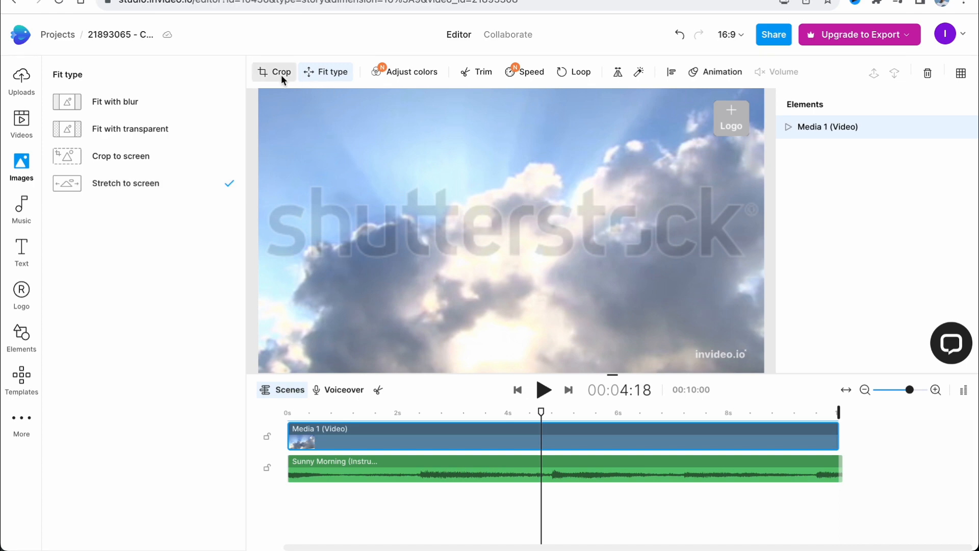
Crop the sky clip to the bright central cloud patch using the freeform crop box
left_click(281, 71)
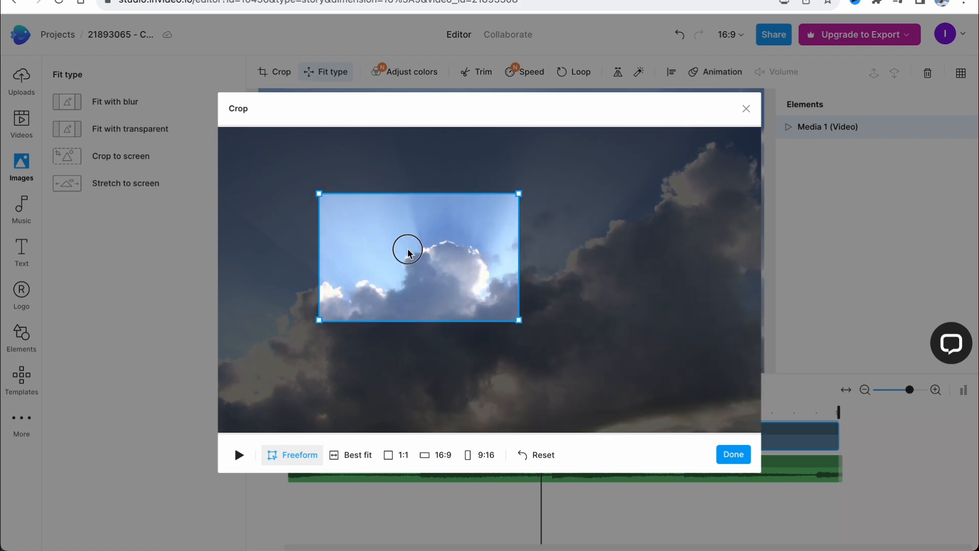
left_click_drag(408, 250, 461, 285)
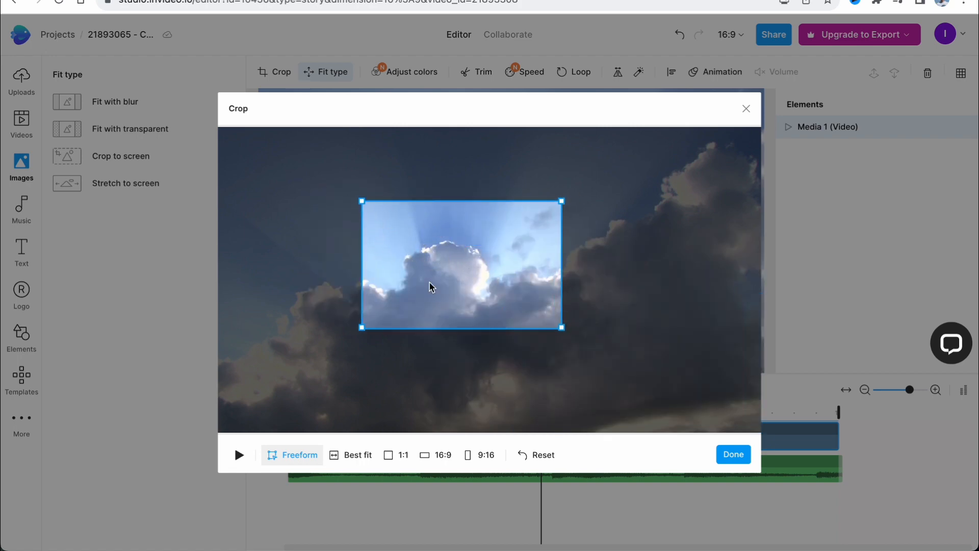
left_click(733, 454)
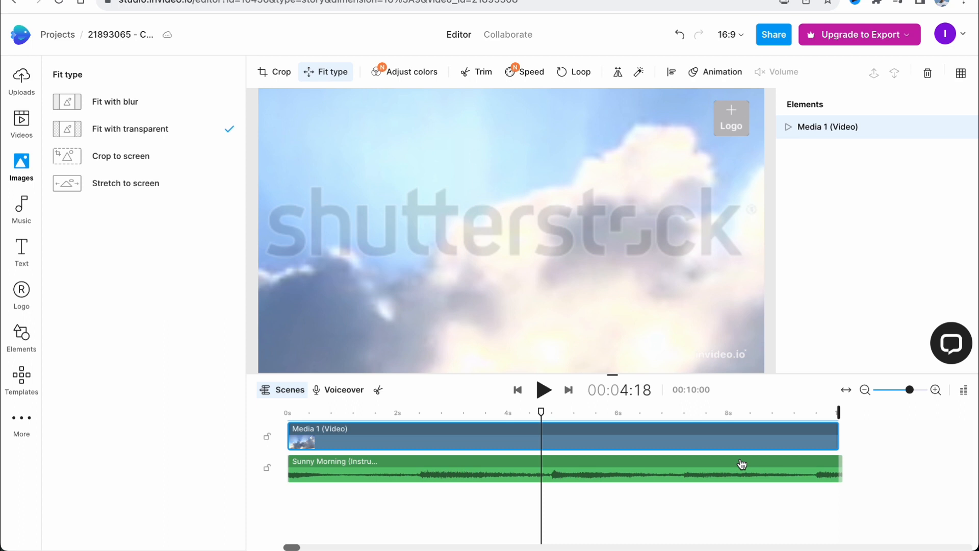
mouse_move(567, 283)
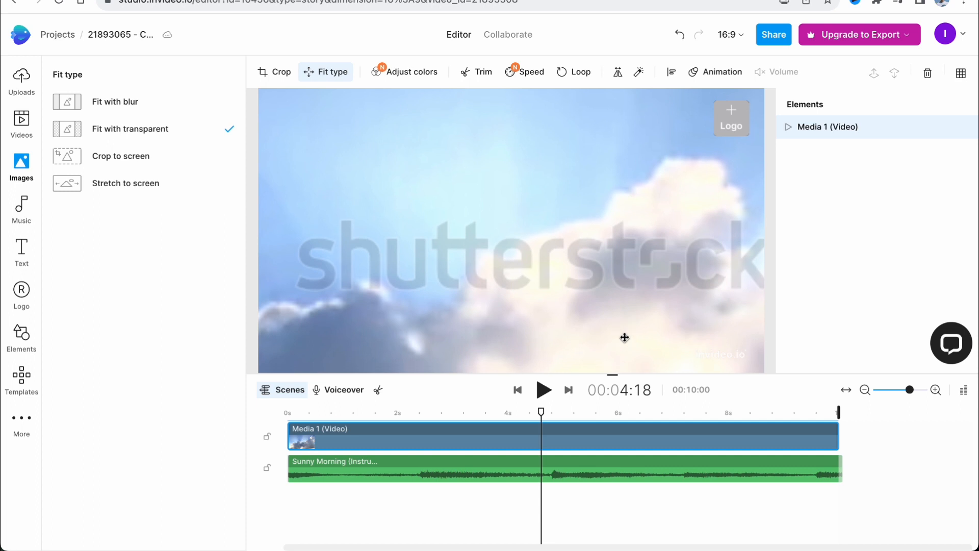
mouse_move(294, 176)
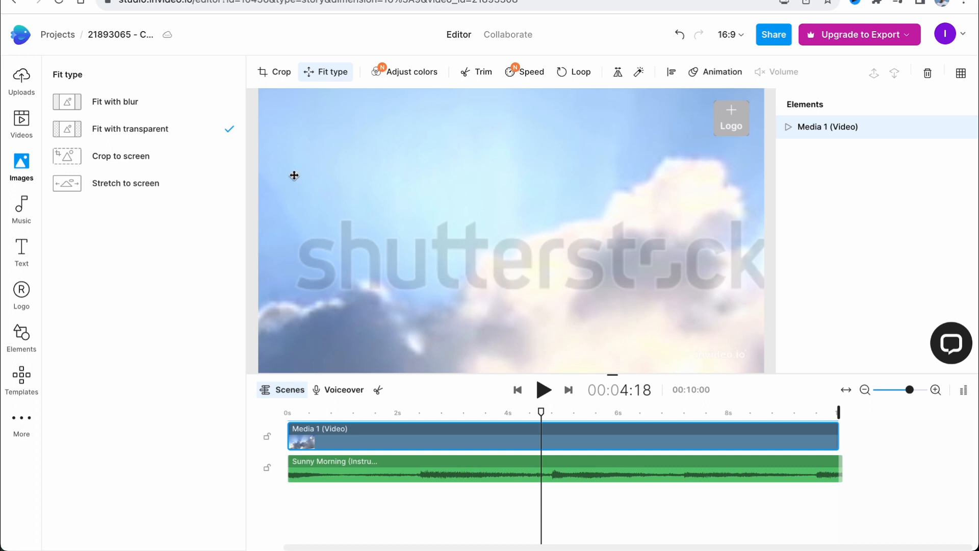
Add the butterfly-on-flowers stock video from the library as an overlay layer
left_click(20, 119)
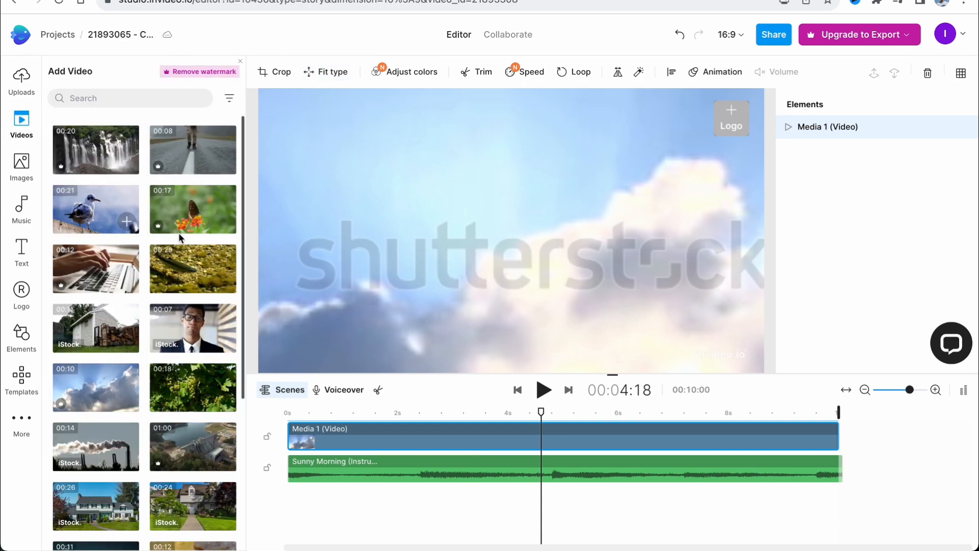
left_click(192, 209)
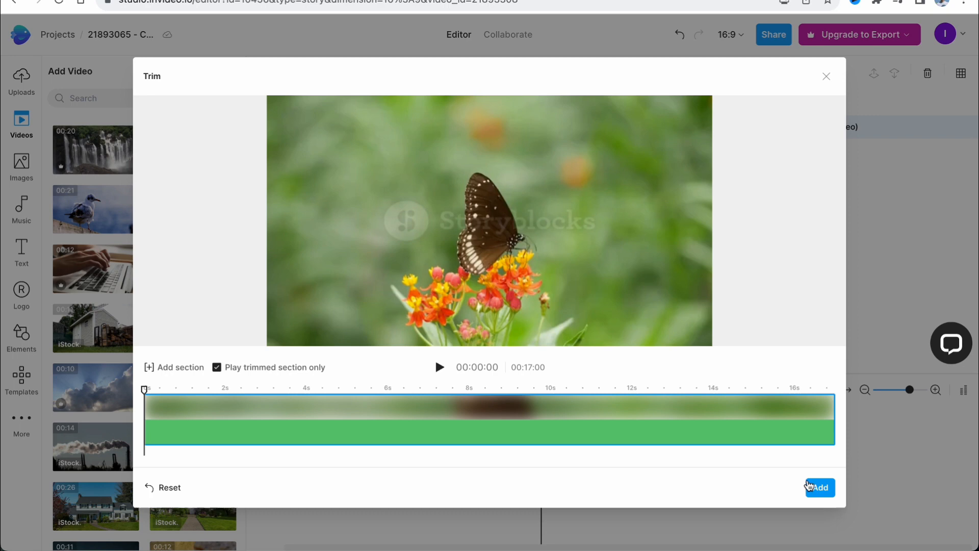
left_click(820, 487)
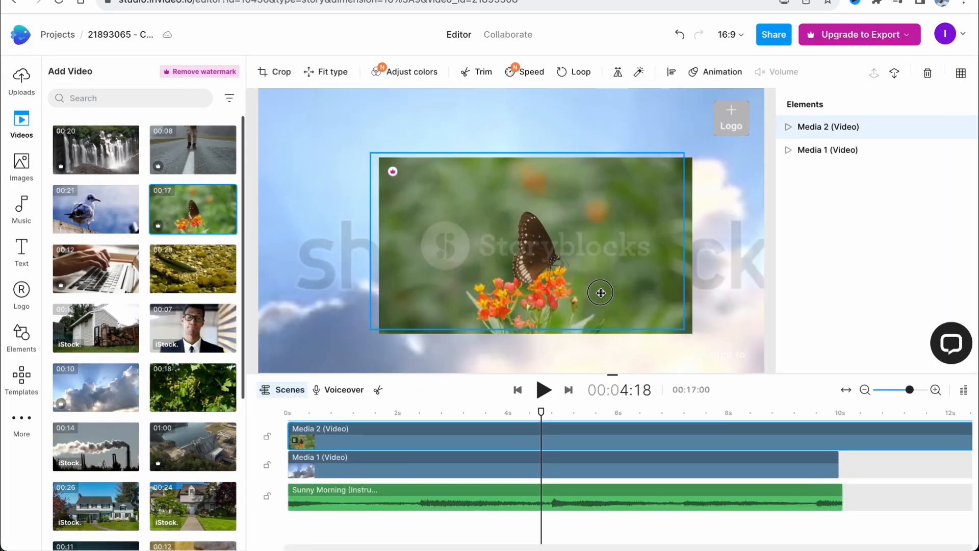
left_click_drag(599, 292, 595, 276)
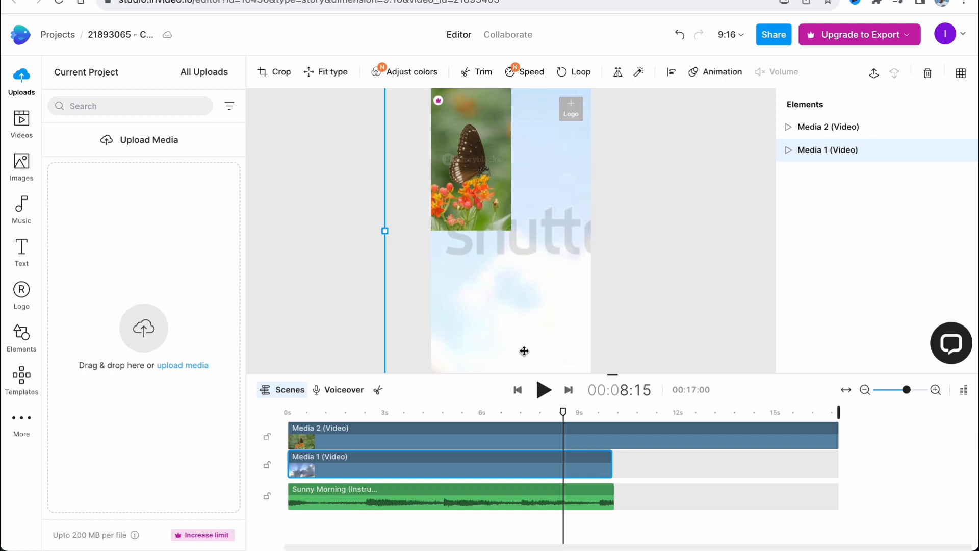
mouse_move(521, 348)
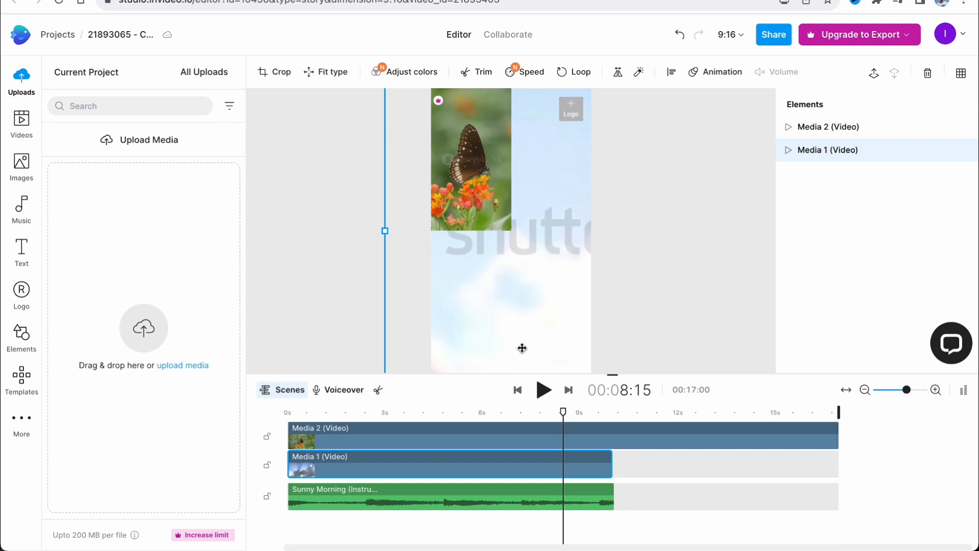